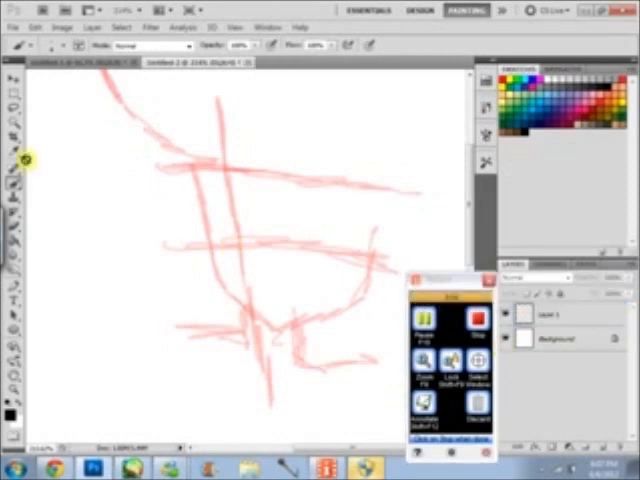
# Open the brush presets, close Layer Style, and pan to blank canvas on Layer 1
pyautogui.click(62, 45)
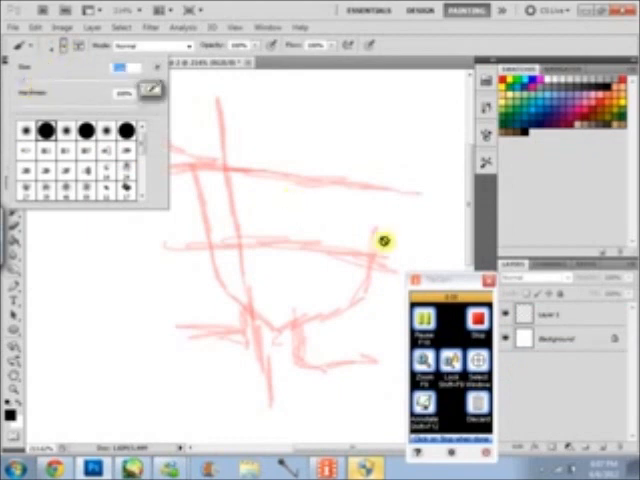
pyautogui.click(560, 315)
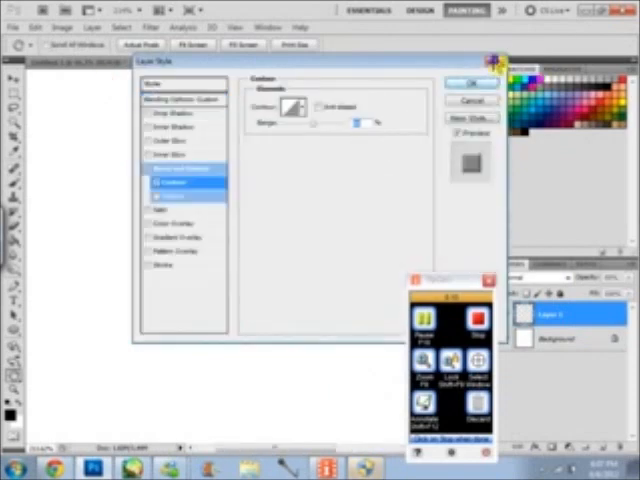
pyautogui.click(475, 80)
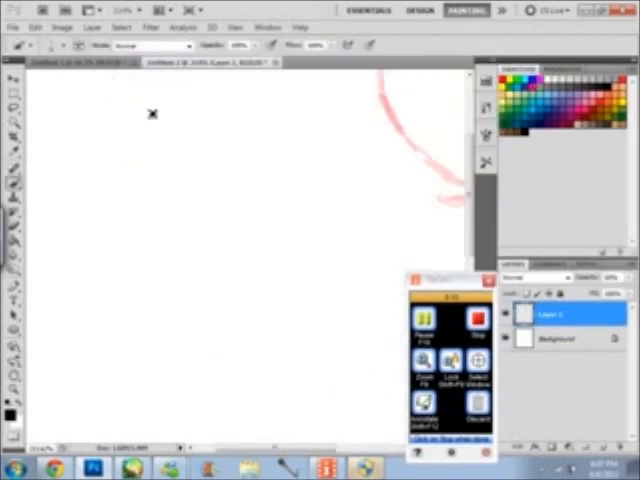
pyautogui.moveTo(215, 95); pyautogui.dragTo(340, 195)
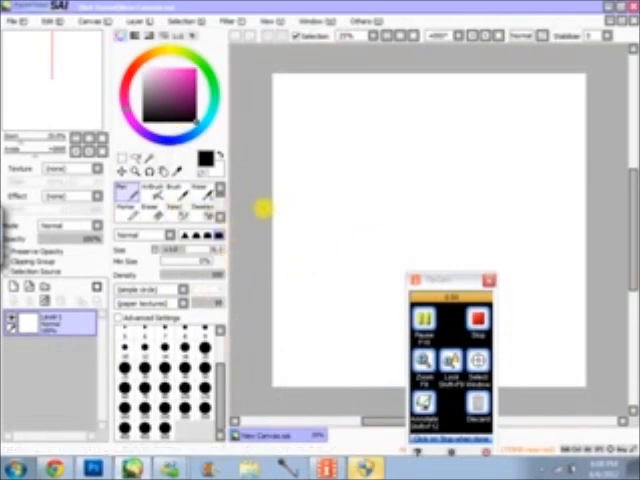
pyautogui.moveTo(250, 200)
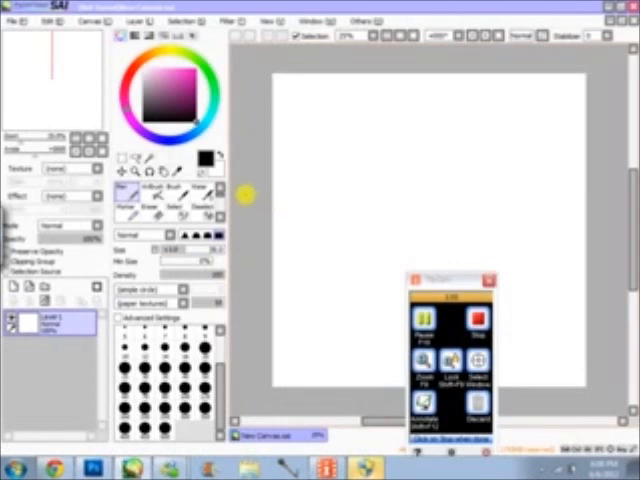
pyautogui.moveTo(302, 205)
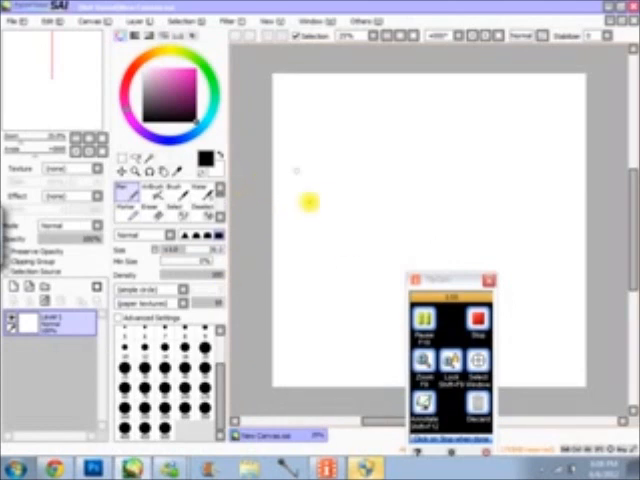
pyautogui.moveTo(405, 66)
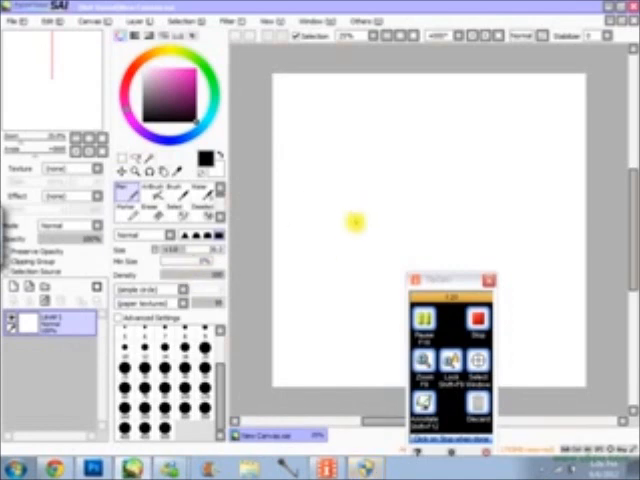
pyautogui.moveTo(318, 240)
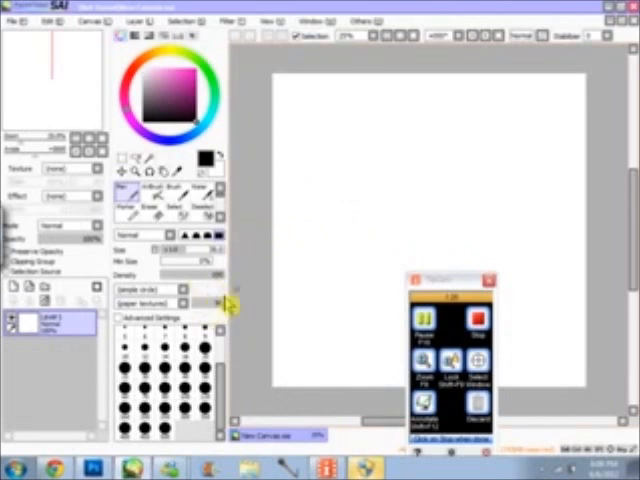
pyautogui.click(350, 167)
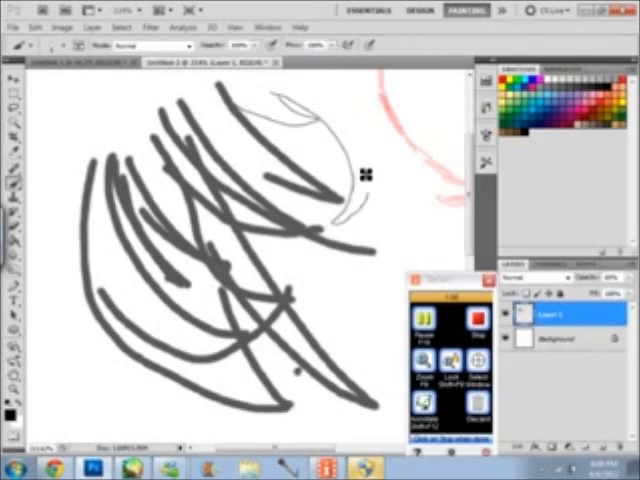
# Draw a thin grey line diagonally across the canvas beside the thick test strokes
pyautogui.moveTo(365, 168); pyautogui.dragTo(410, 258)
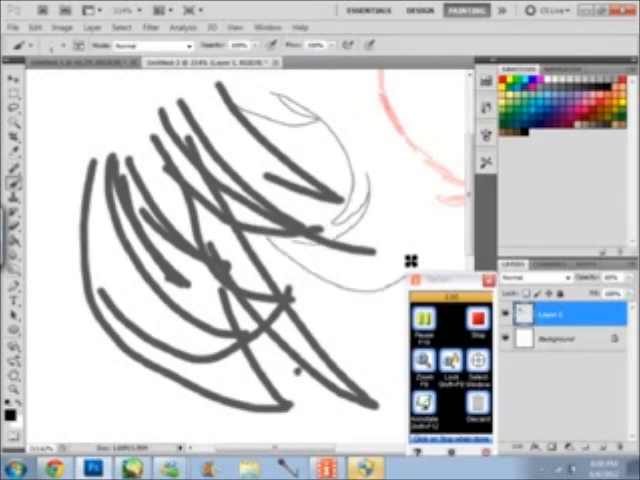